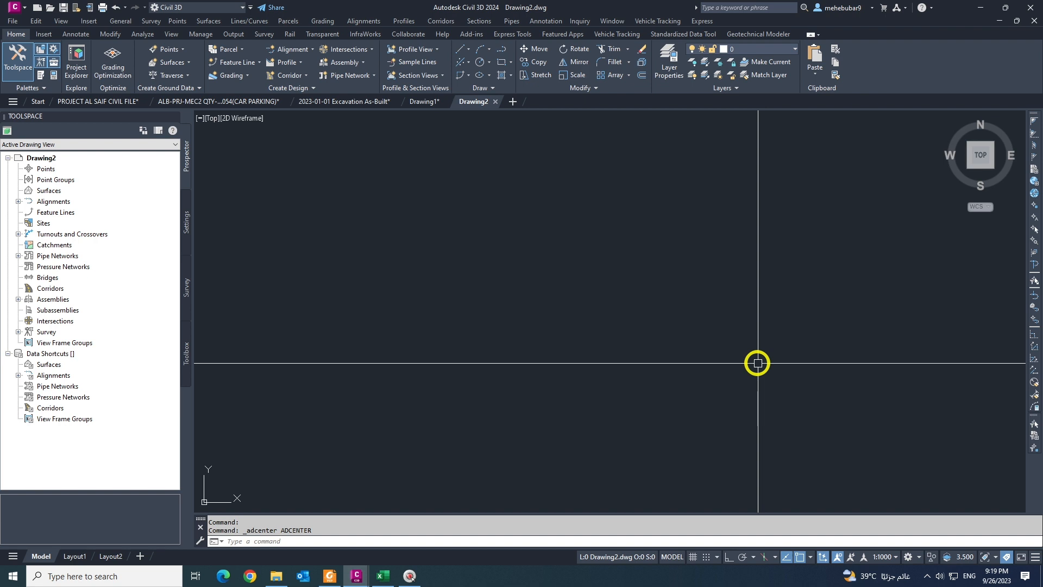
mouse_move(744, 341)
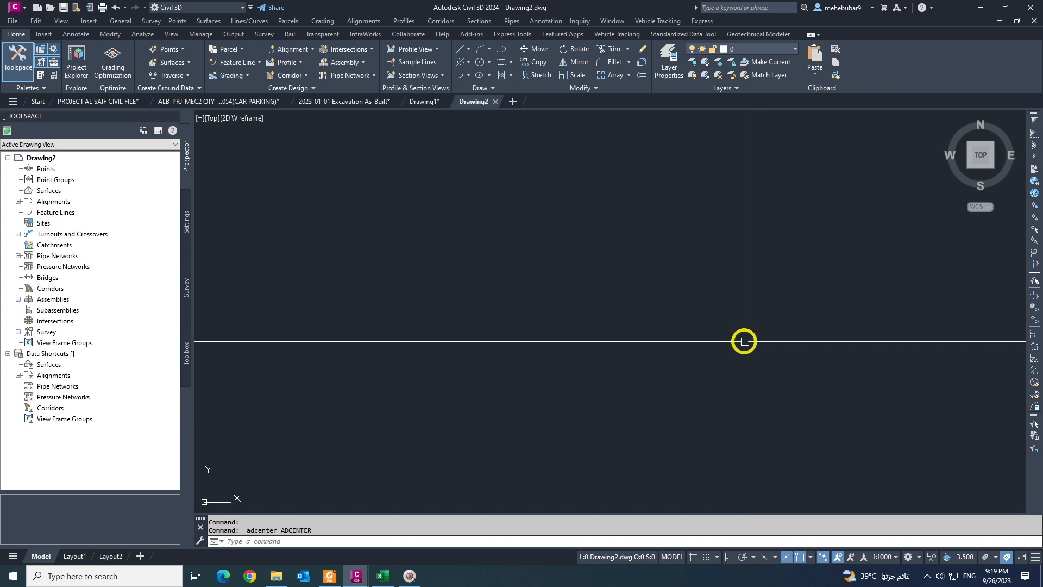
mouse_move(767, 336)
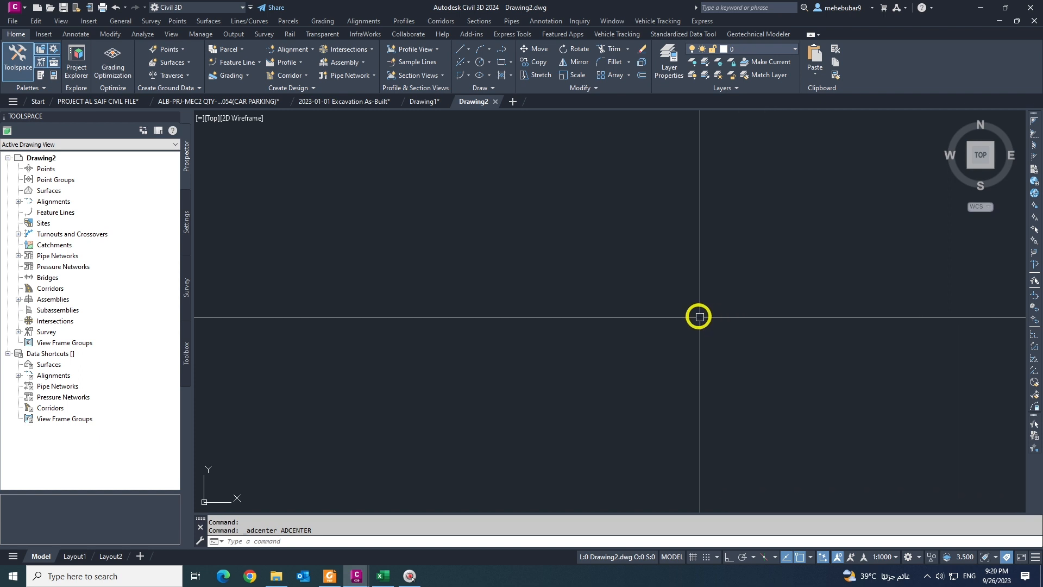
mouse_move(496, 369)
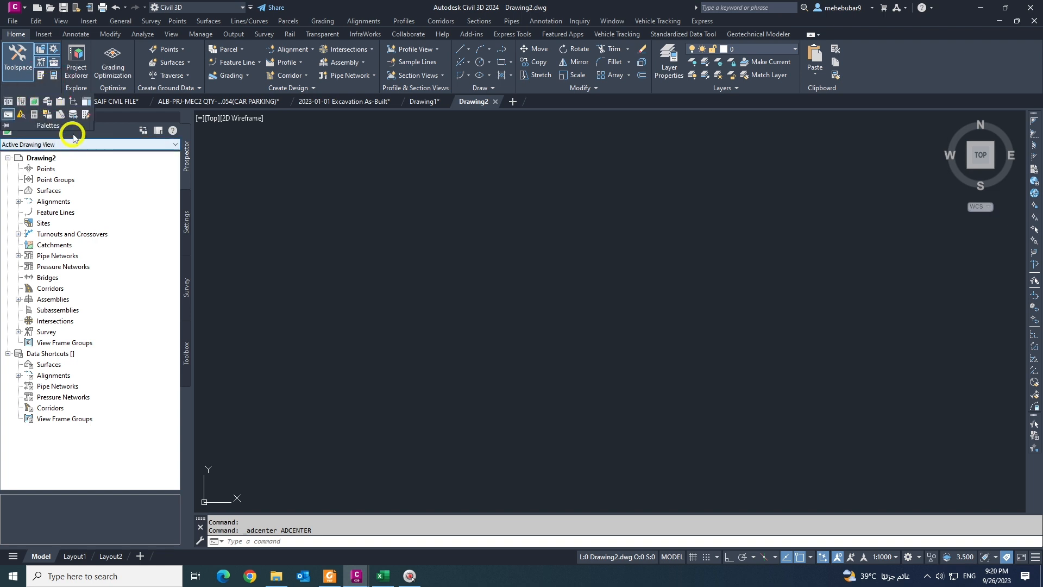
mouse_move(21, 101)
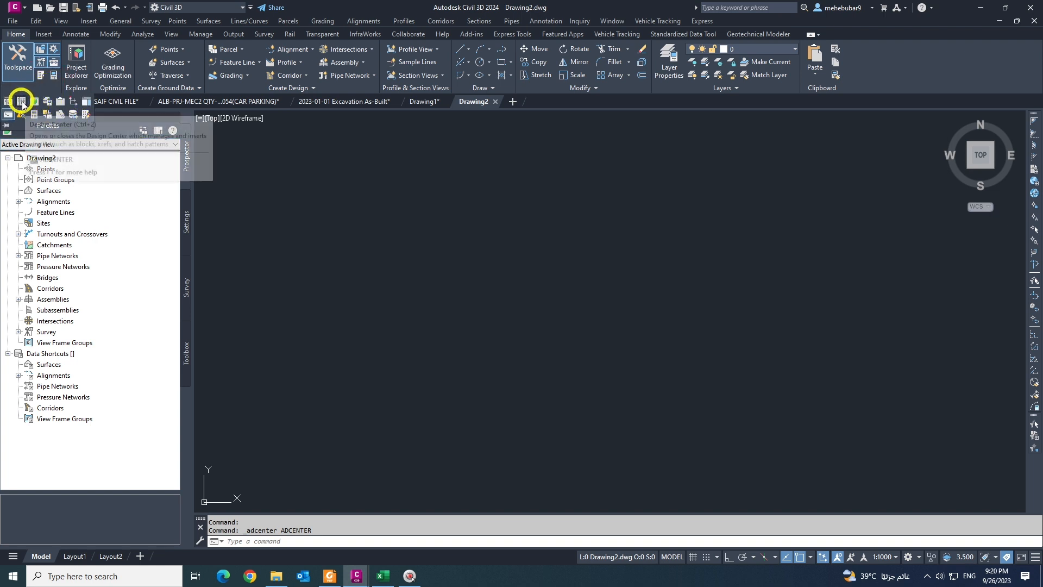
Open DesignCenter and browse the 41 blocks of Align-7C.dwg.
click(21, 102)
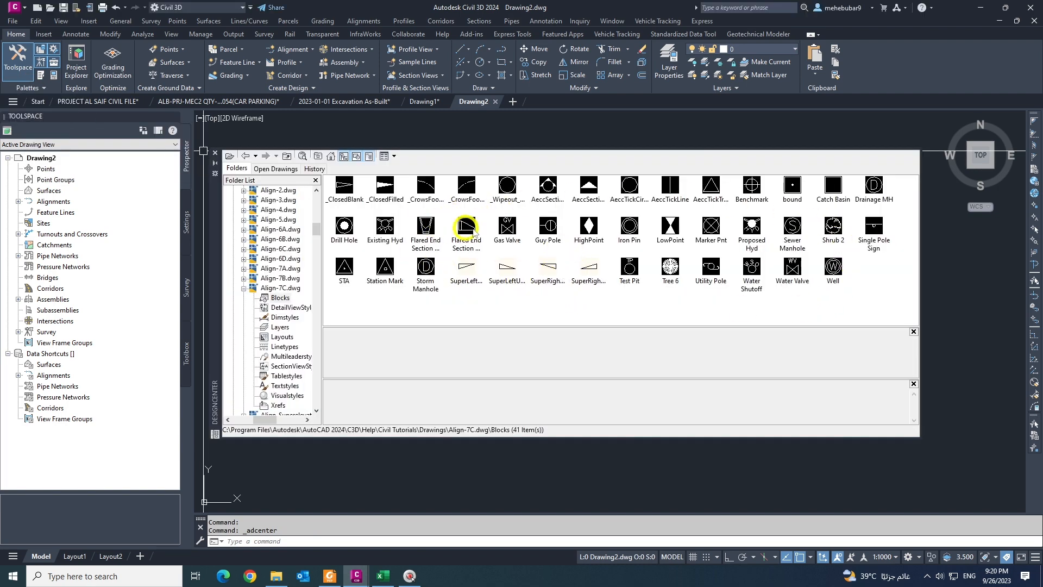
mouse_move(425, 267)
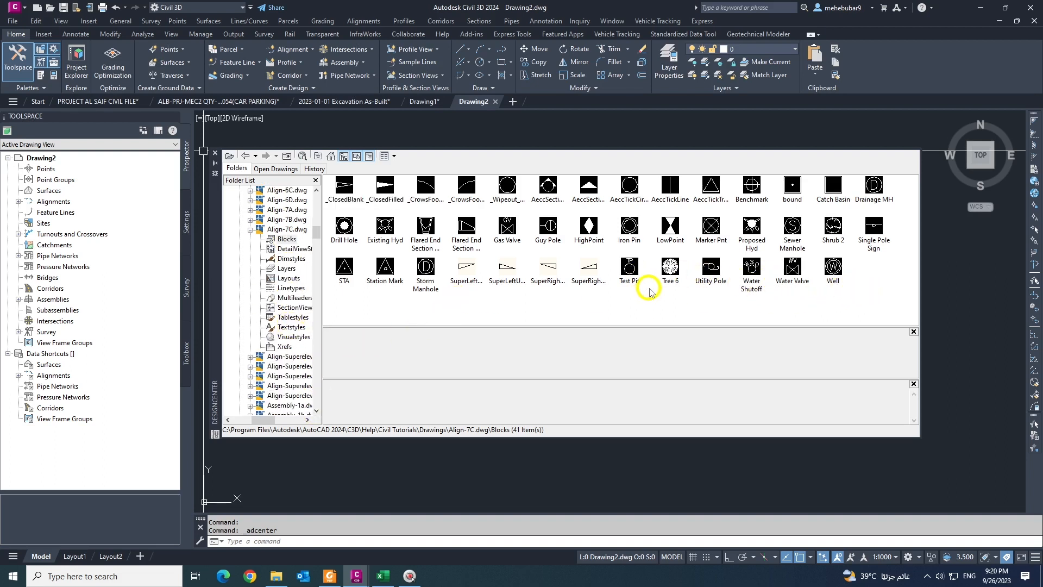
mouse_move(446, 208)
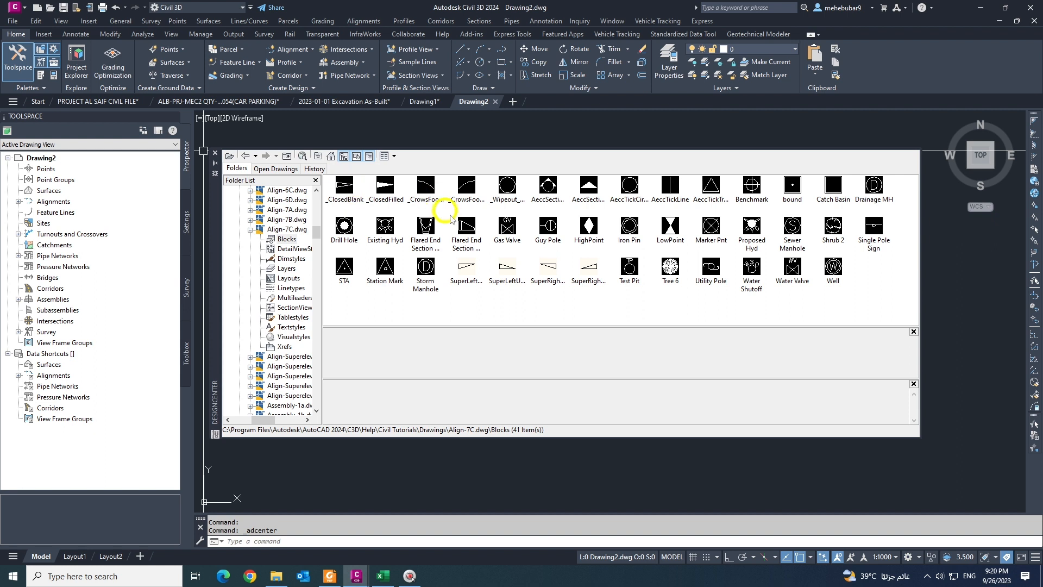
Insert Existing Hyd, another symbol, Marker Pnt, a manhole and Flared End Section blocks.
click(384, 225)
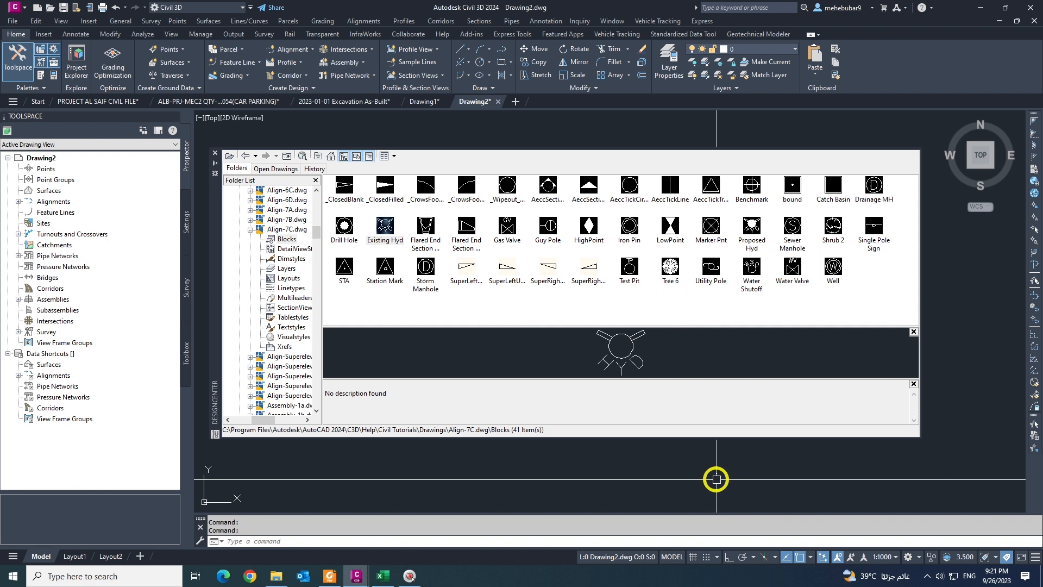
mouse_move(702, 468)
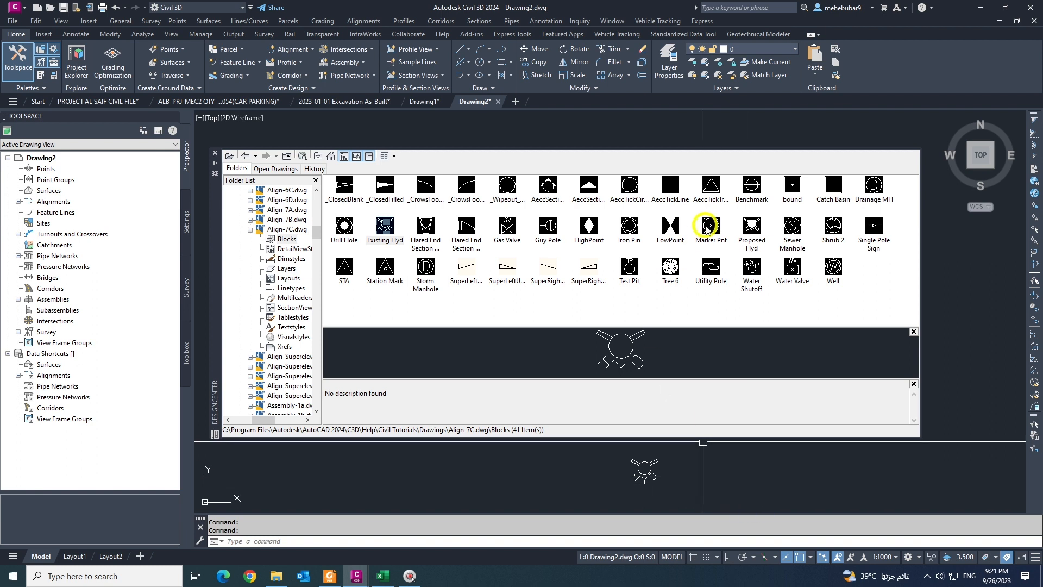
click(629, 227)
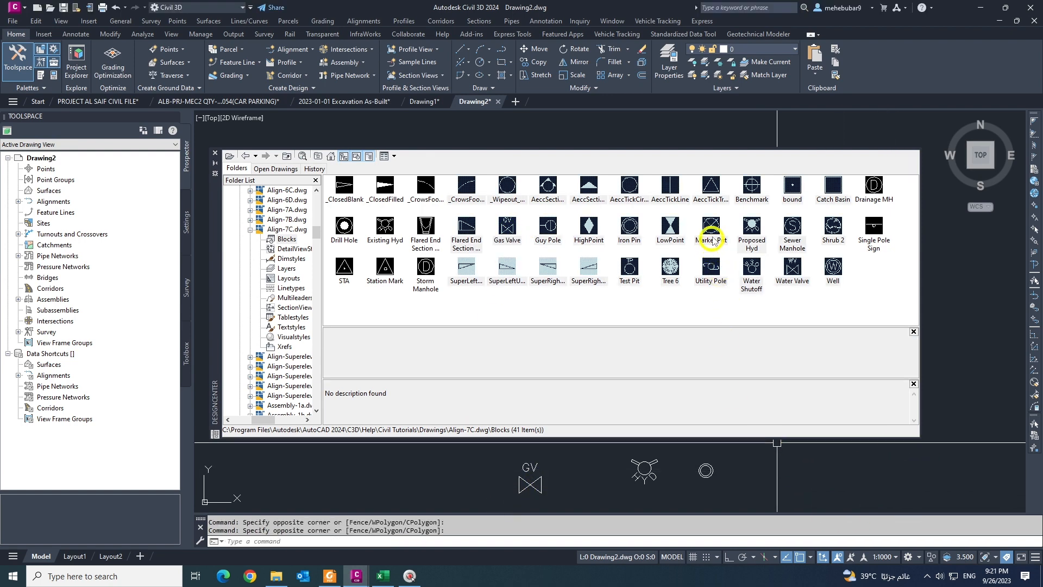
click(710, 227)
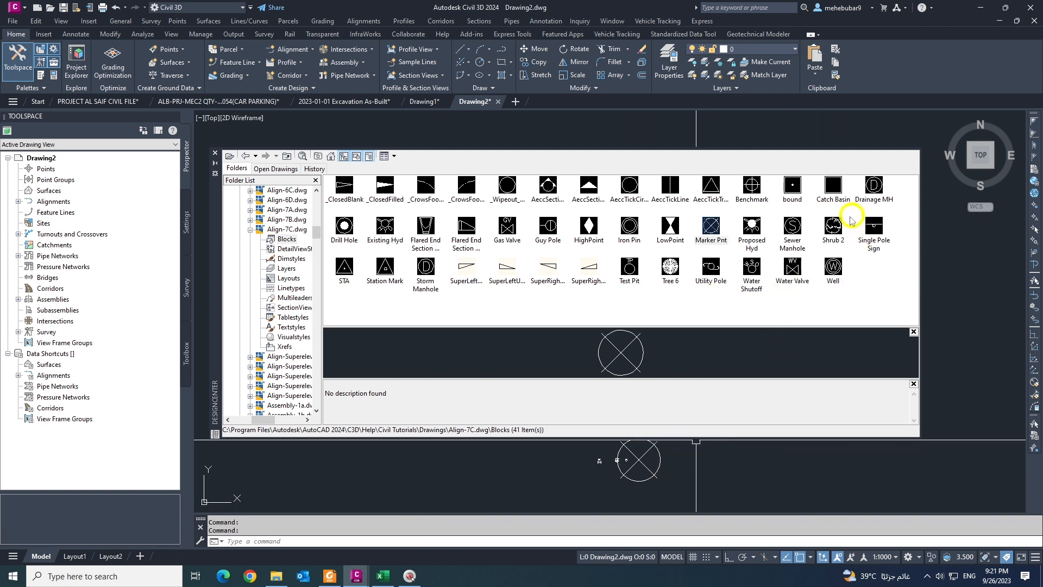
click(833, 225)
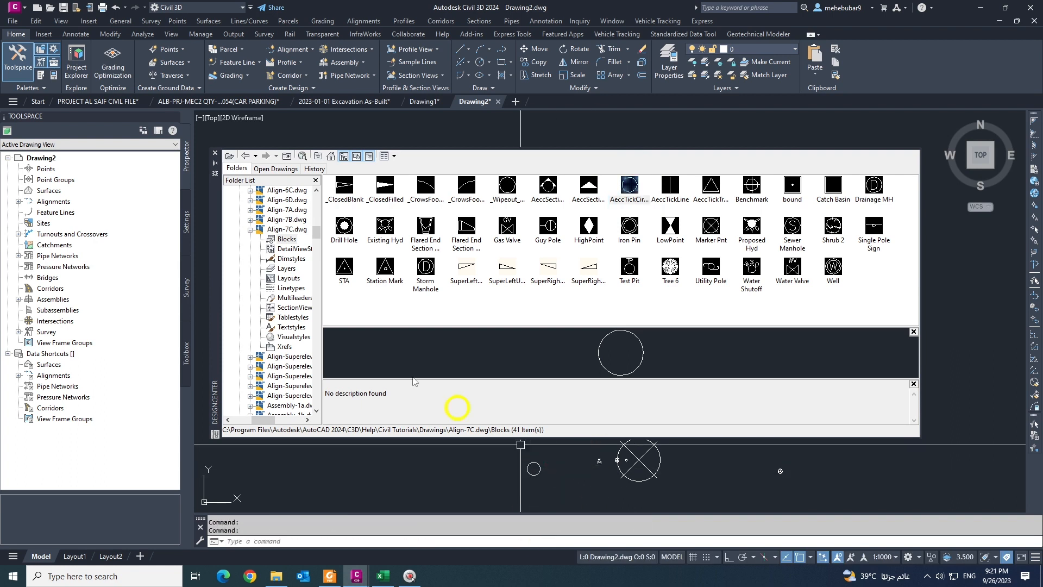
click(425, 225)
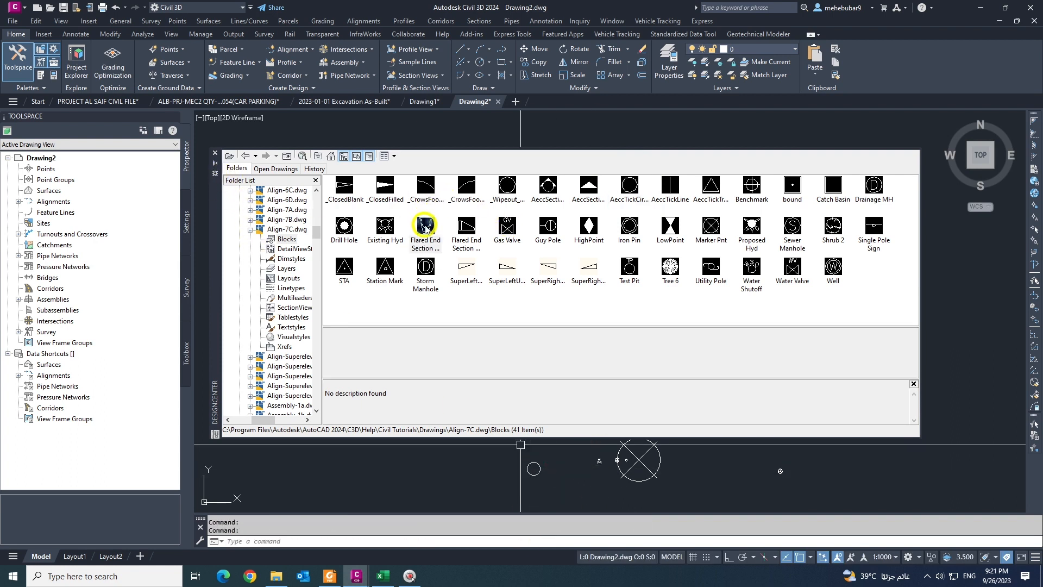
click(425, 224)
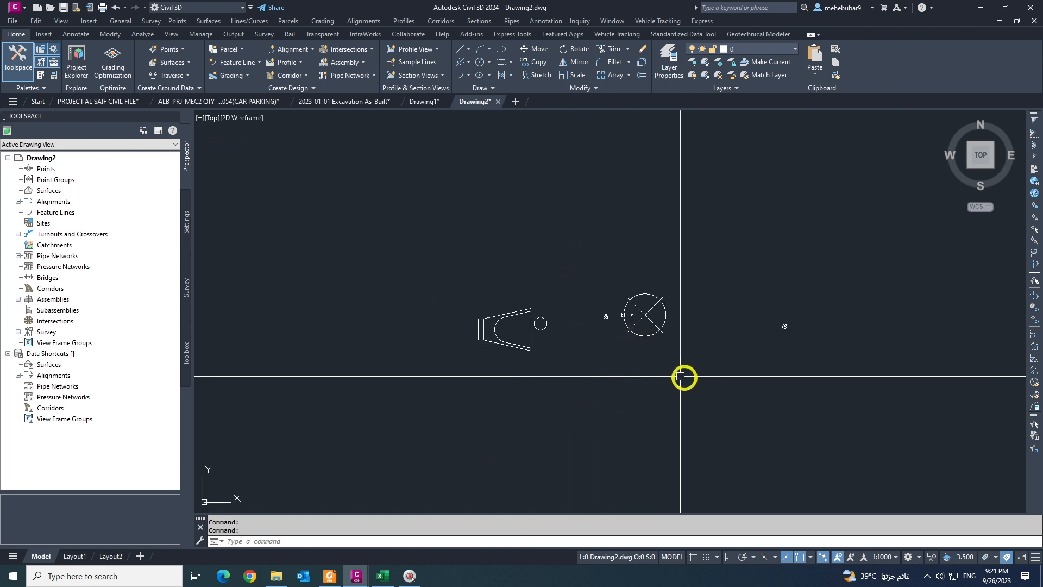
Move the crossed-circle block away from the other inserted blocks.
click(660, 315)
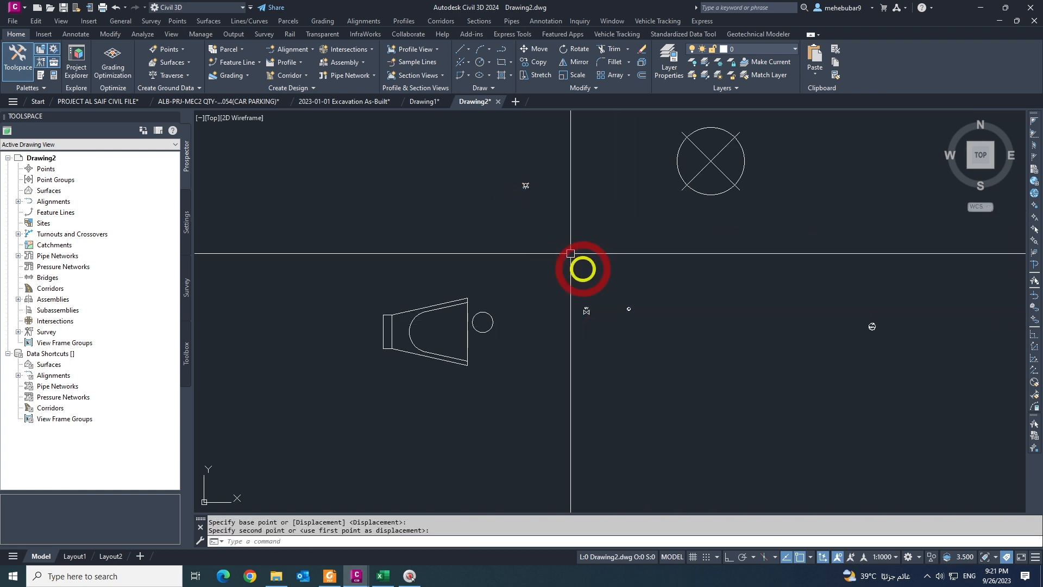
mouse_move(580, 405)
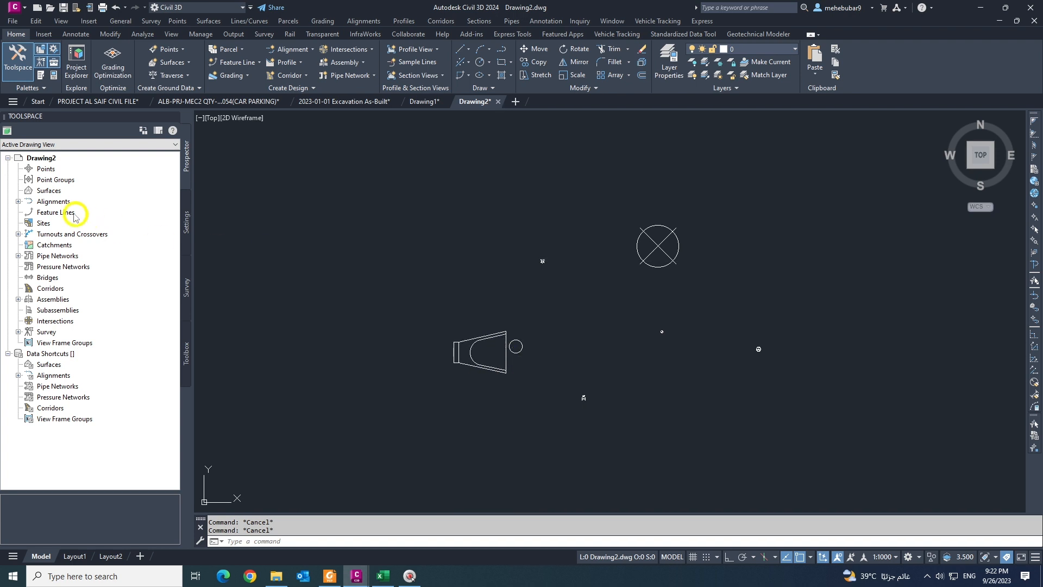
Create TIN surface Surface1 in Prospector and expand its Definition branch.
right_click(48, 190)
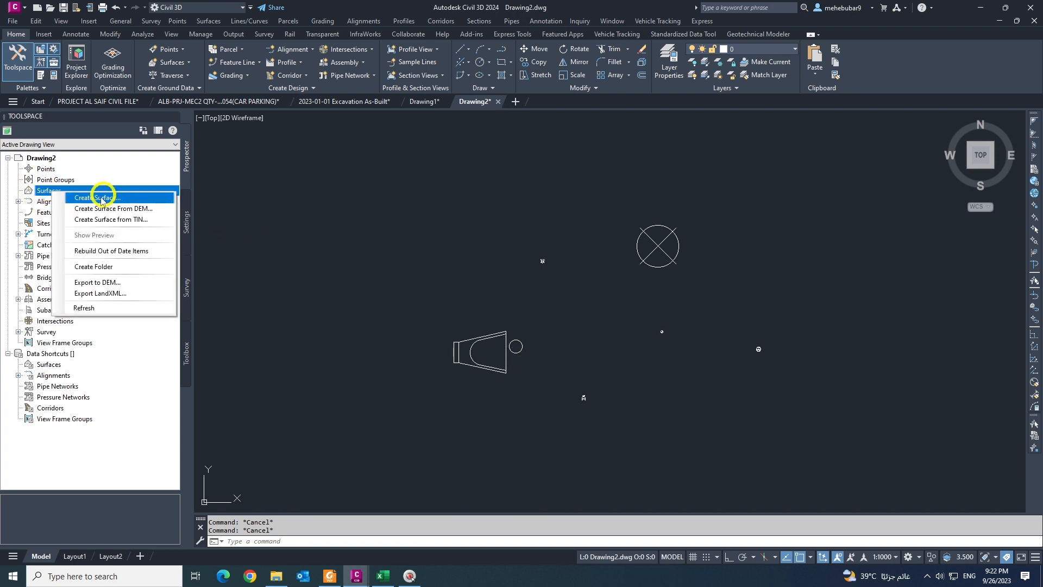
click(100, 197)
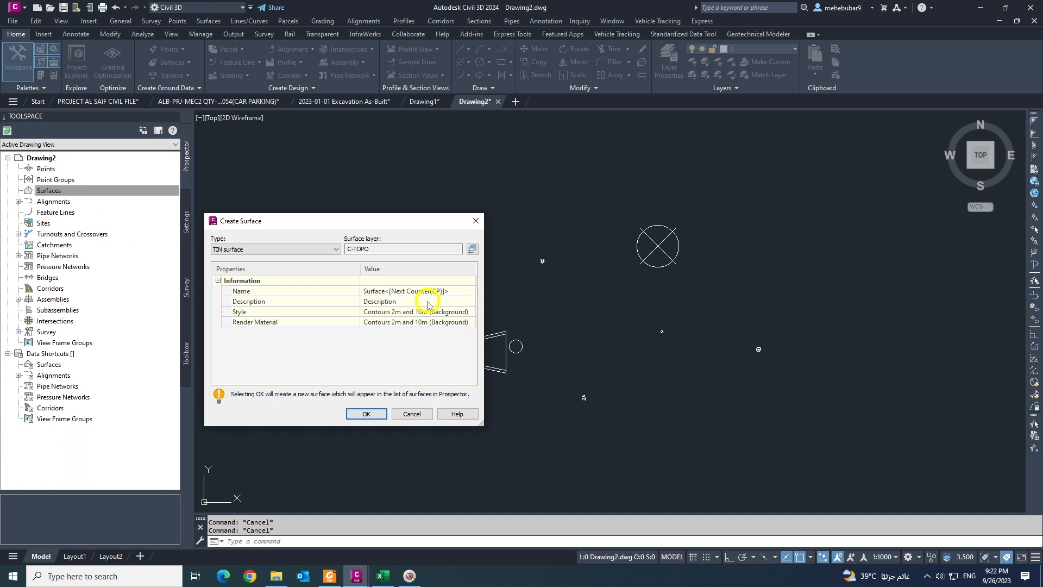
click(366, 414)
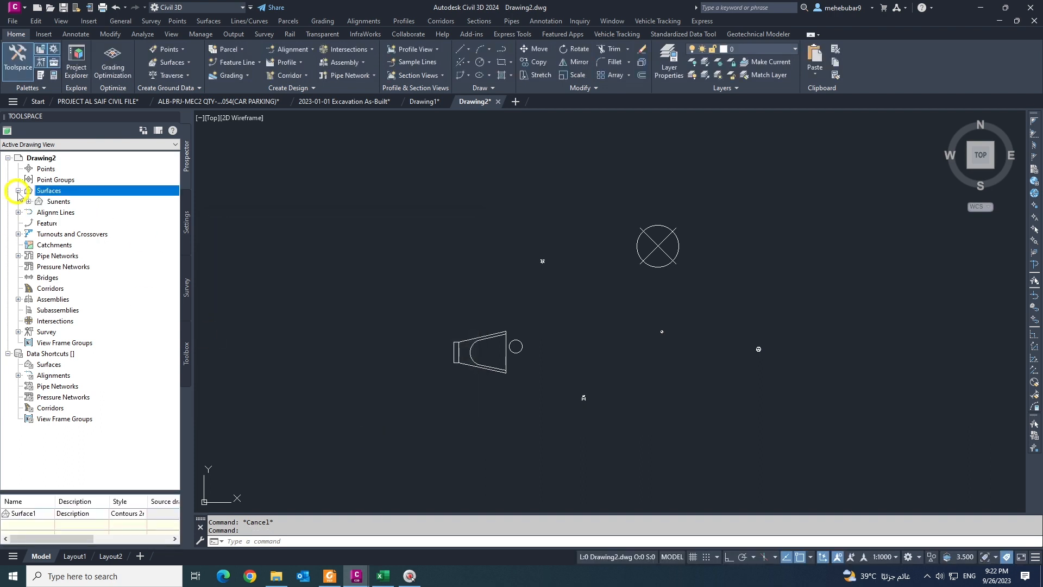
click(18, 190)
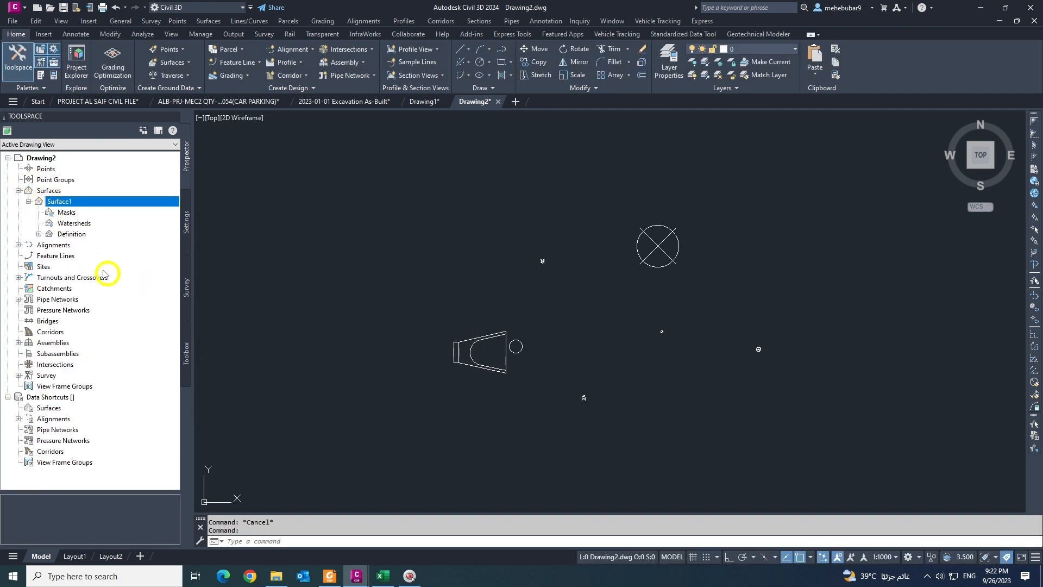
click(40, 233)
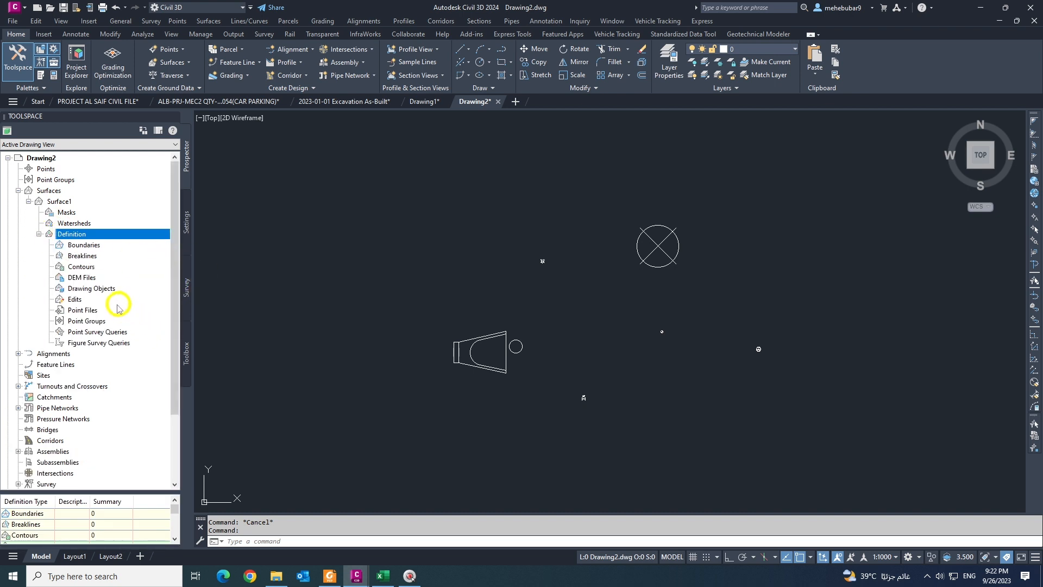
Add the inserted blocks to Surface1's definition as Blocks drawing objects.
right_click(91, 288)
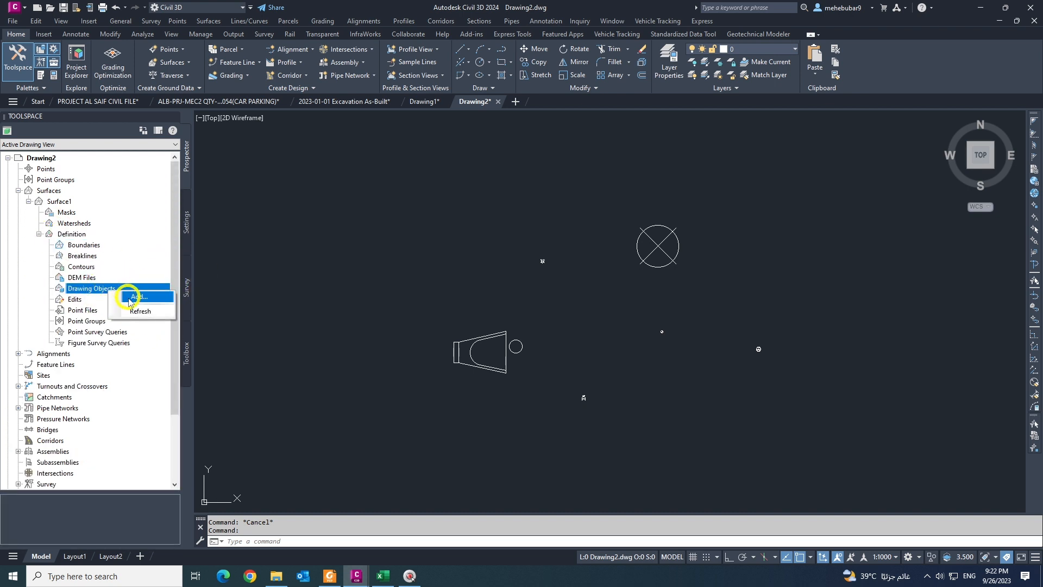
click(139, 296)
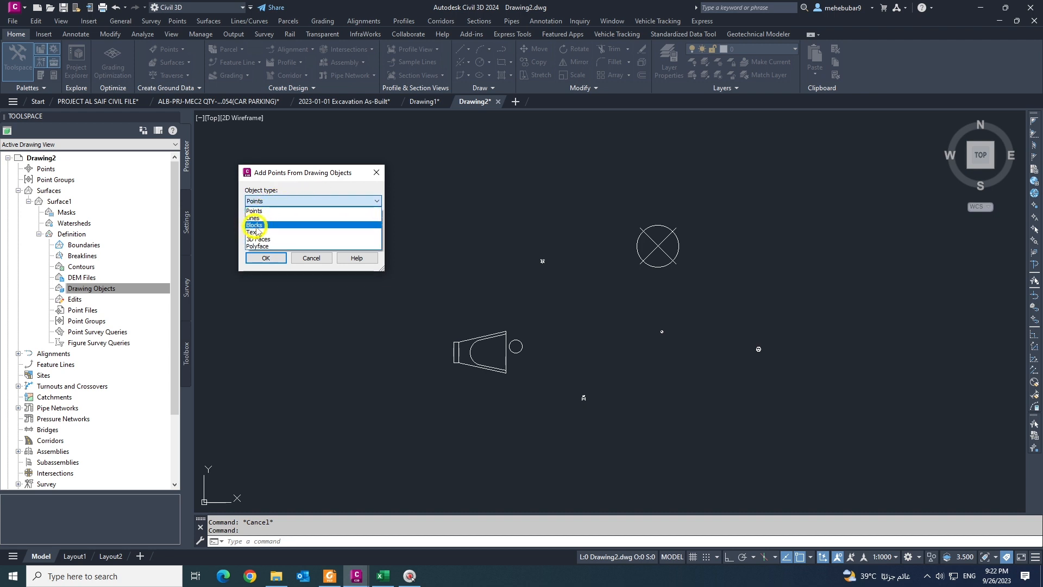
click(256, 225)
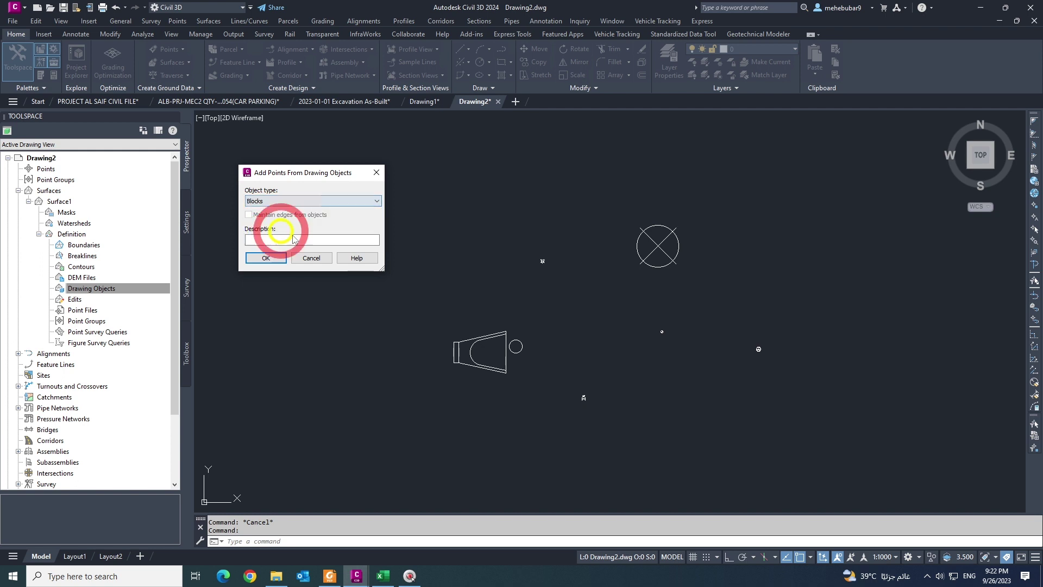
click(266, 258)
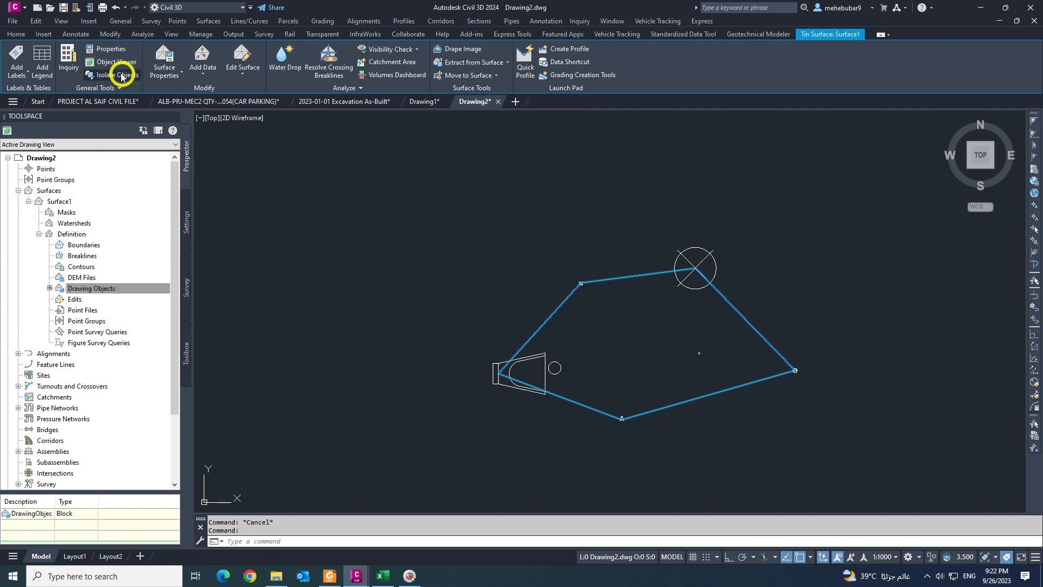
click(114, 61)
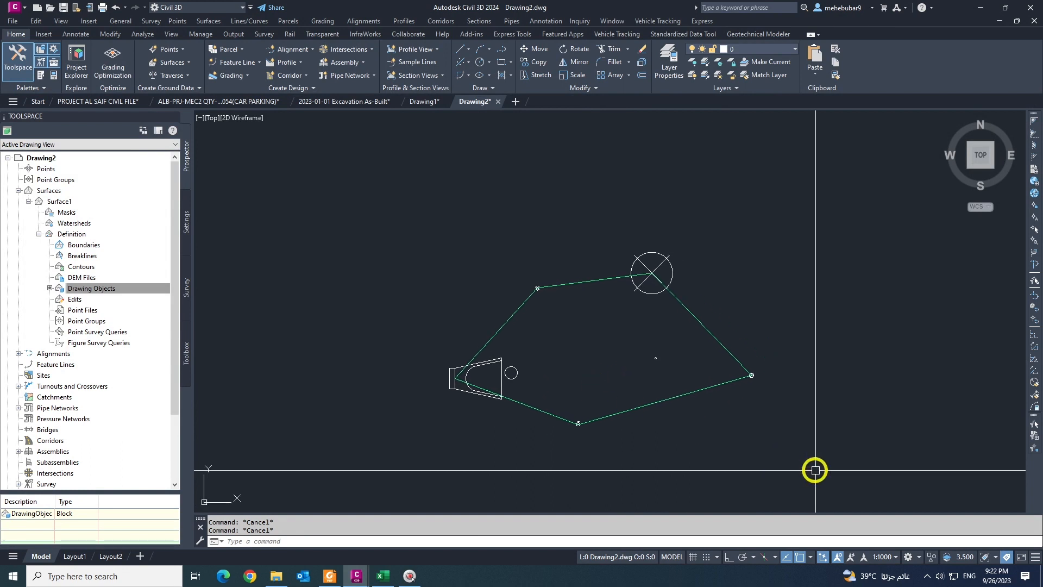
mouse_move(822, 469)
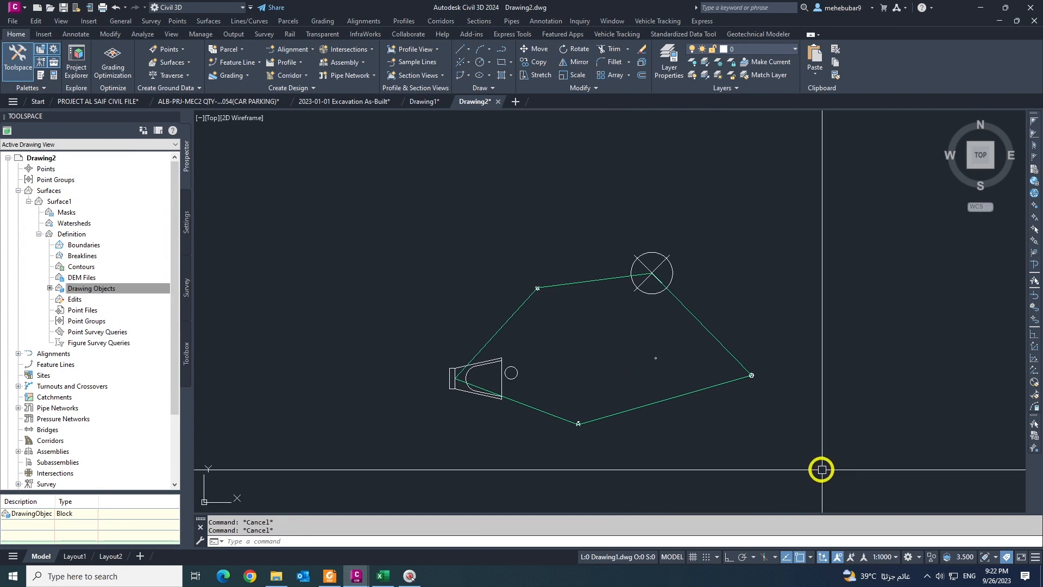